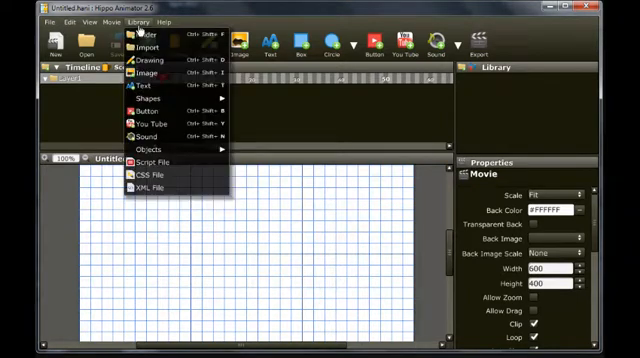
pyautogui.moveTo(152, 47)
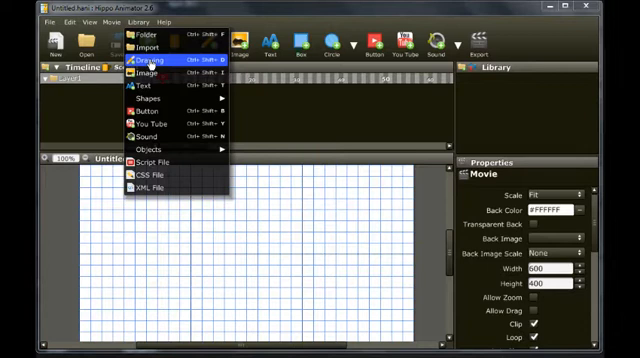
# - Create a new drawing from the Library and choose Perry the Platypus.svg to open
pyautogui.click(144, 63)
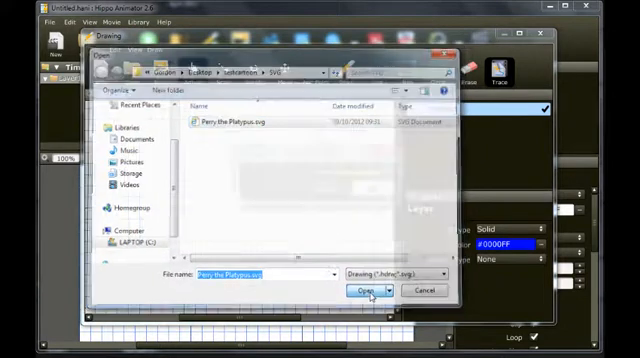
# - Import Perry the Platypus.svg, accepting 100% drawing quality
pyautogui.click(352, 289)
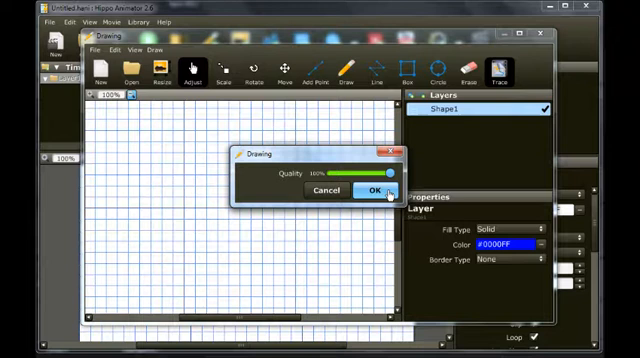
pyautogui.click(372, 192)
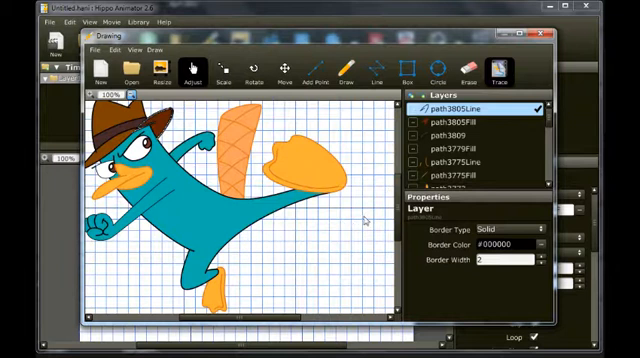
pyautogui.click(450, 124)
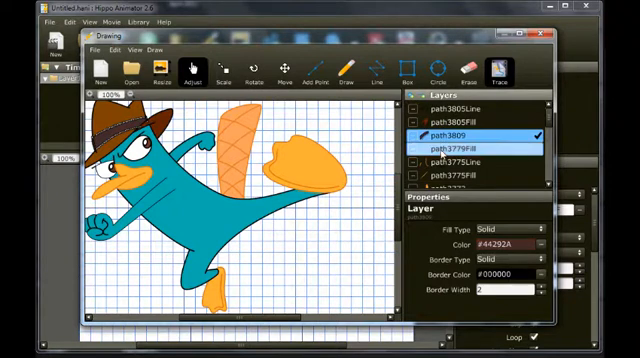
pyautogui.click(457, 146)
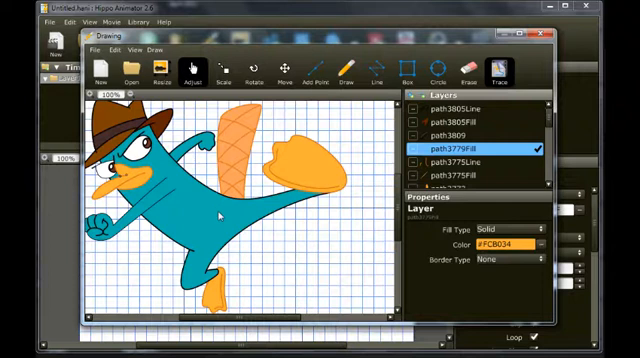
pyautogui.moveTo(230, 227)
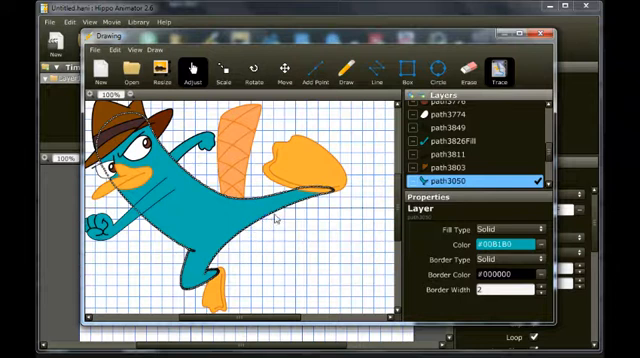
pyautogui.moveTo(300, 205)
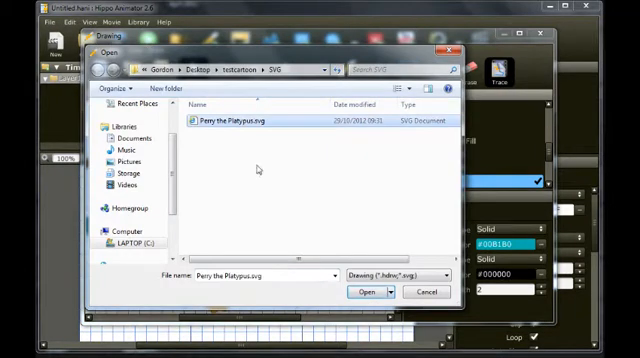
# - Bring up the Open file dialog from the drawing editor toolbar
pyautogui.click(366, 291)
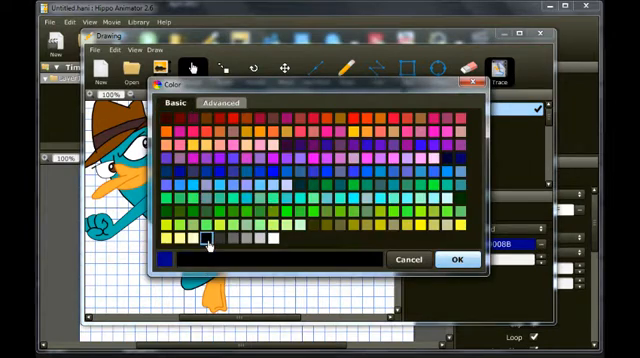
# - Pick the black swatch from the Basic palette as the line colour
pyautogui.click(457, 260)
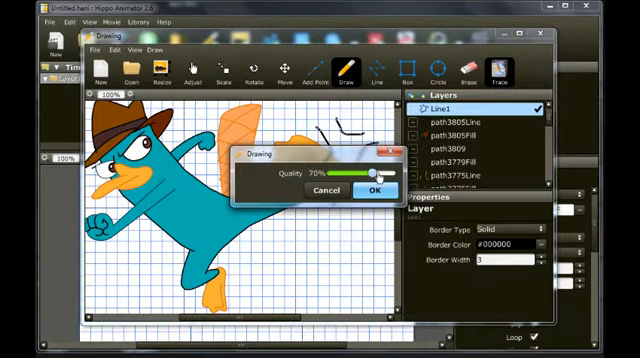
# - Lower the Line1 layer's optimization quality slider to 51%
pyautogui.moveTo(355, 173); pyautogui.dragTo(347, 173)
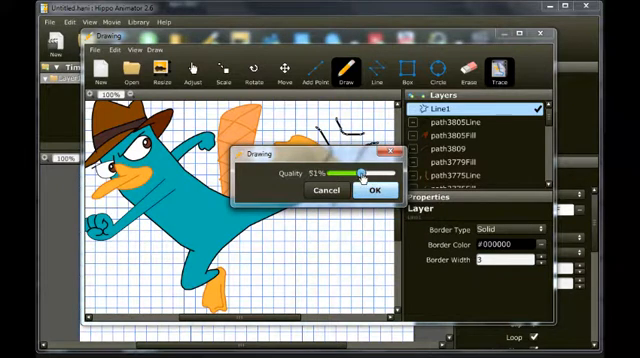